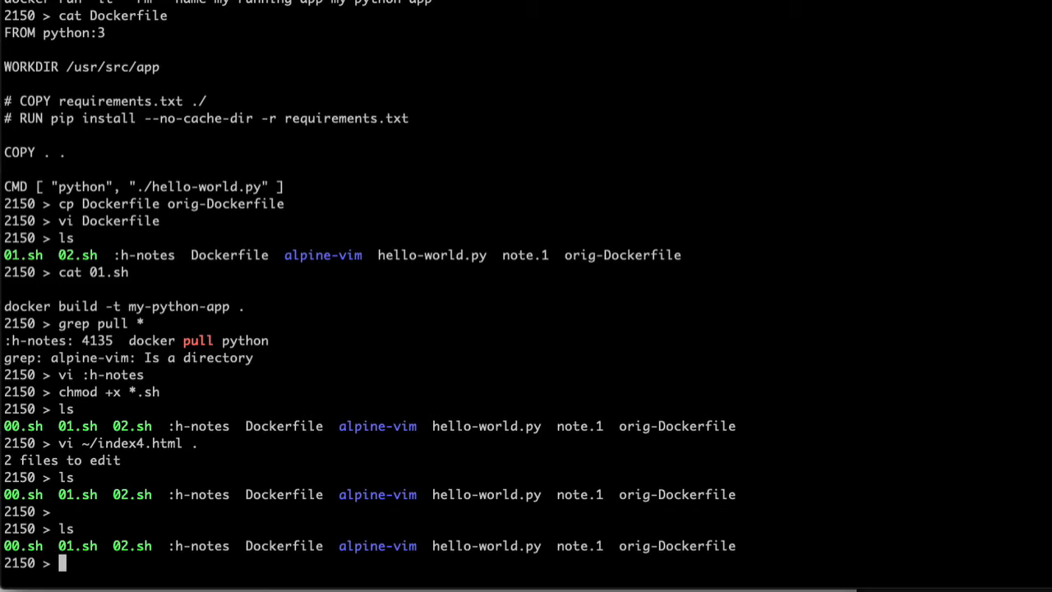
Step: Print 00.sh with cat, revealing its docker pull python command, and begin a ./ command
type("cat")
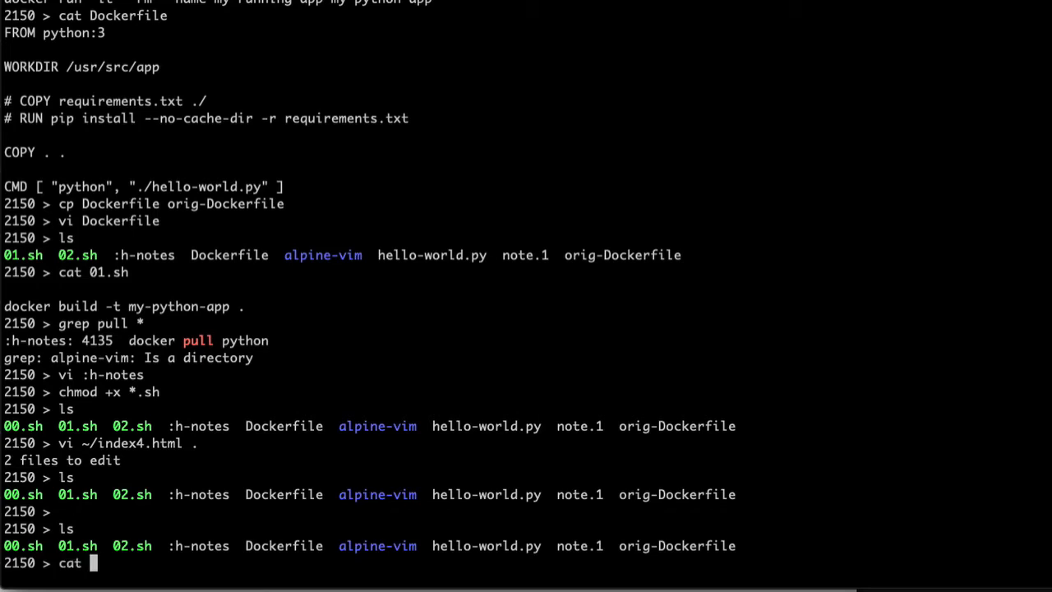
type("00.sh")
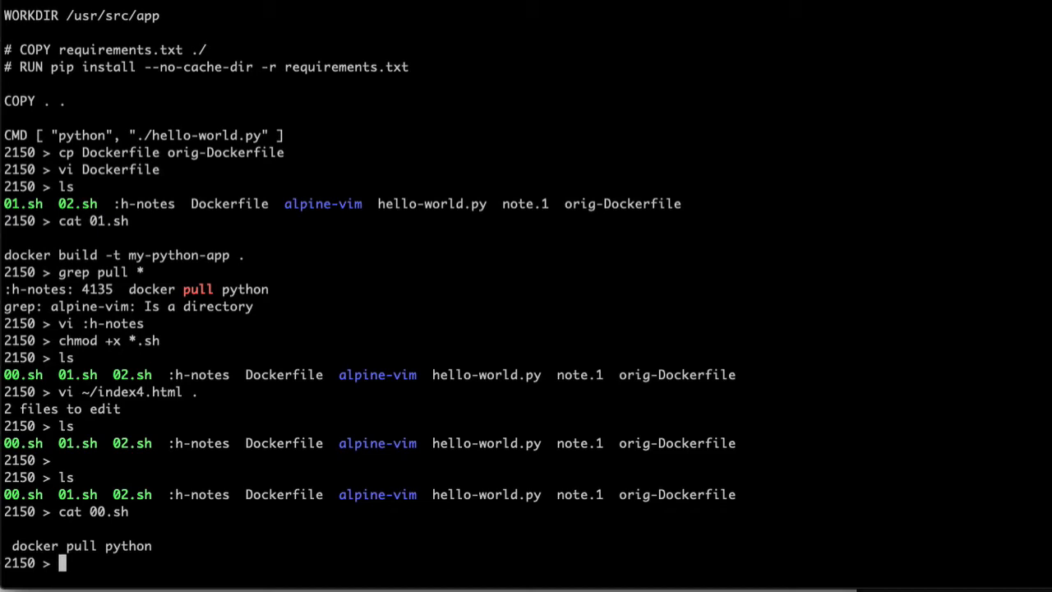
type("./")
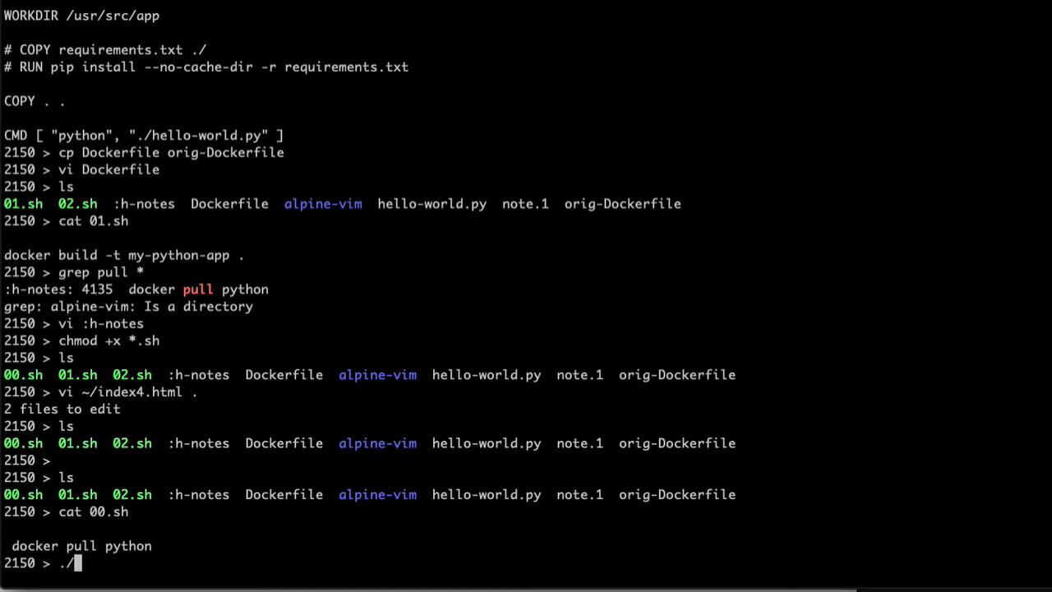
Step: Run docker pull python until every layer reports Pull complete for python:latest
key("BackSpace")
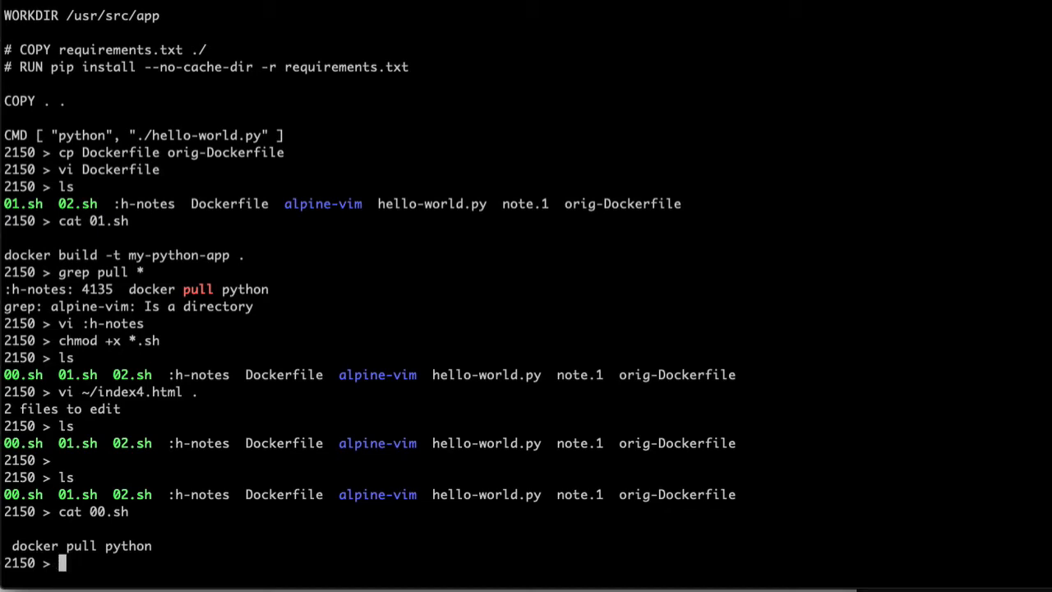
type("docker pul")
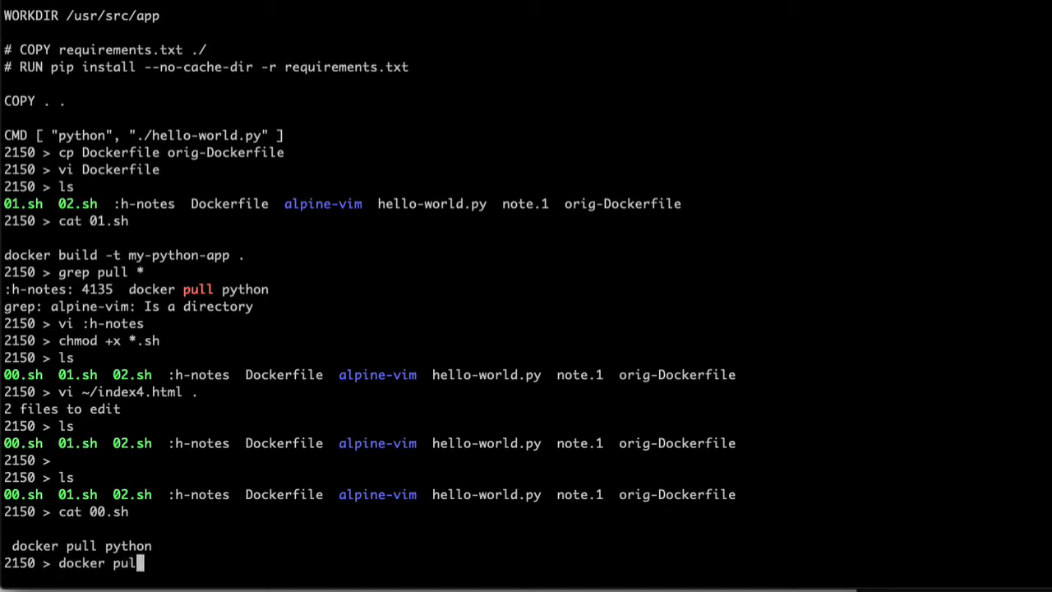
key("Return")
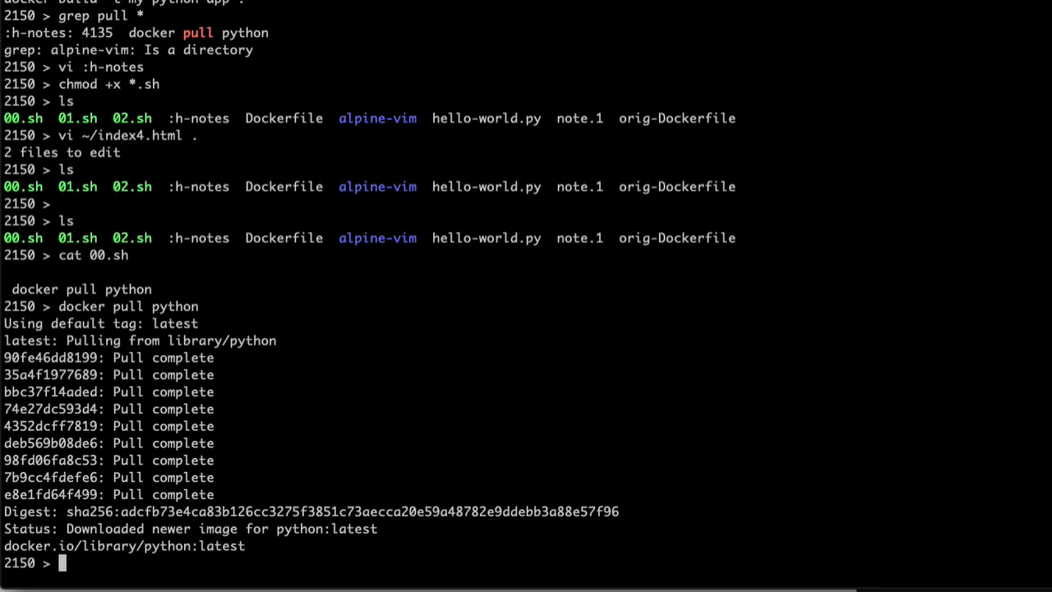
Step: Print 01.sh, then run docker build -t my-python-app . to tag my-python-app:latest
type("cat 01.sh")
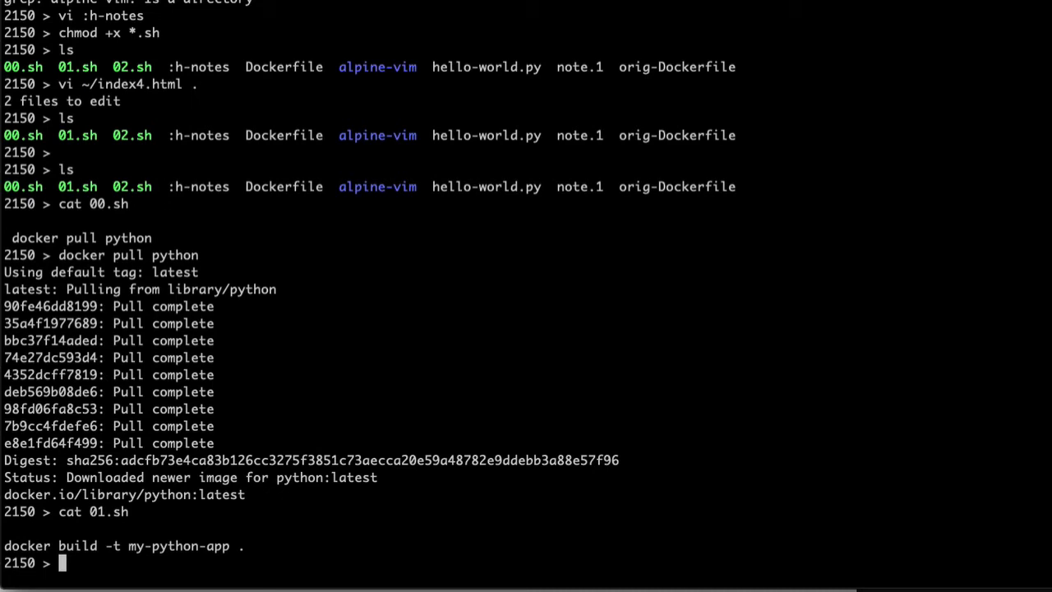
type("docker build -t")
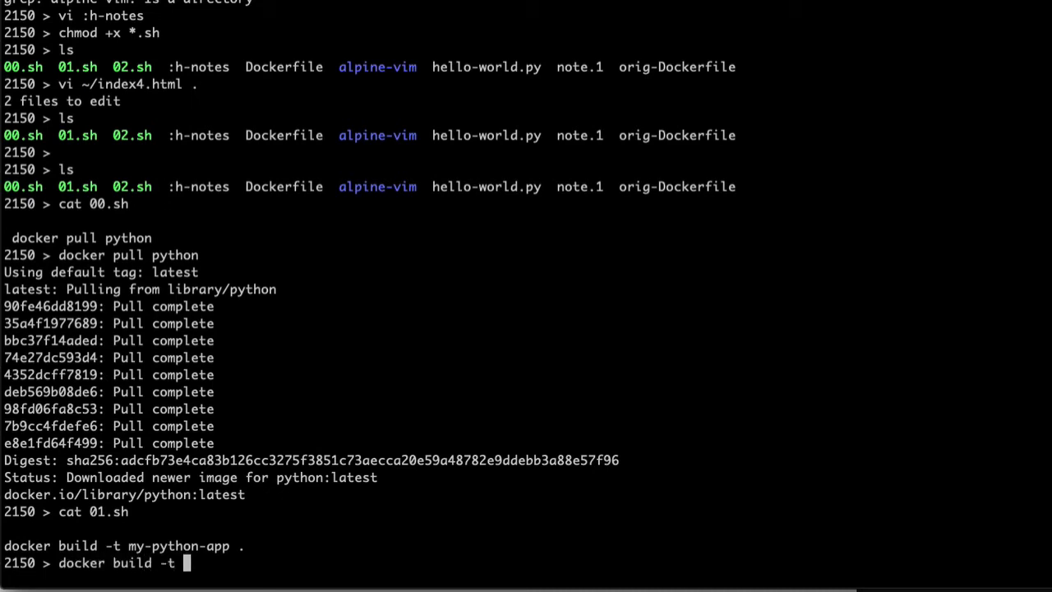
type("my-python-app .")
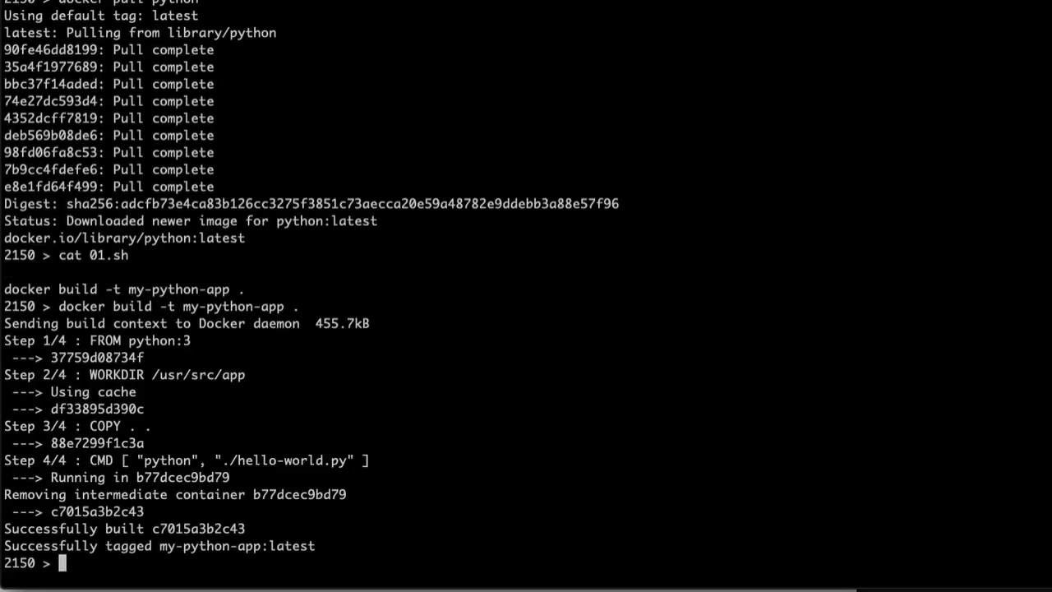
Step: Print the Dockerfile's FROM, WORKDIR, COPY and CMD lines, then cat 02.sh
type("cat")
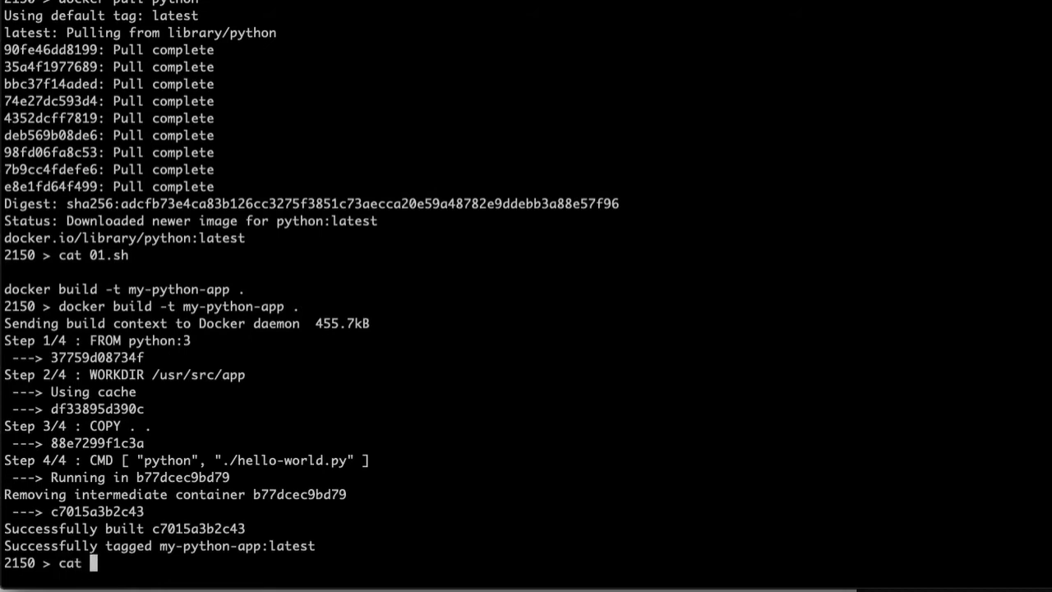
type("Dockerfile")
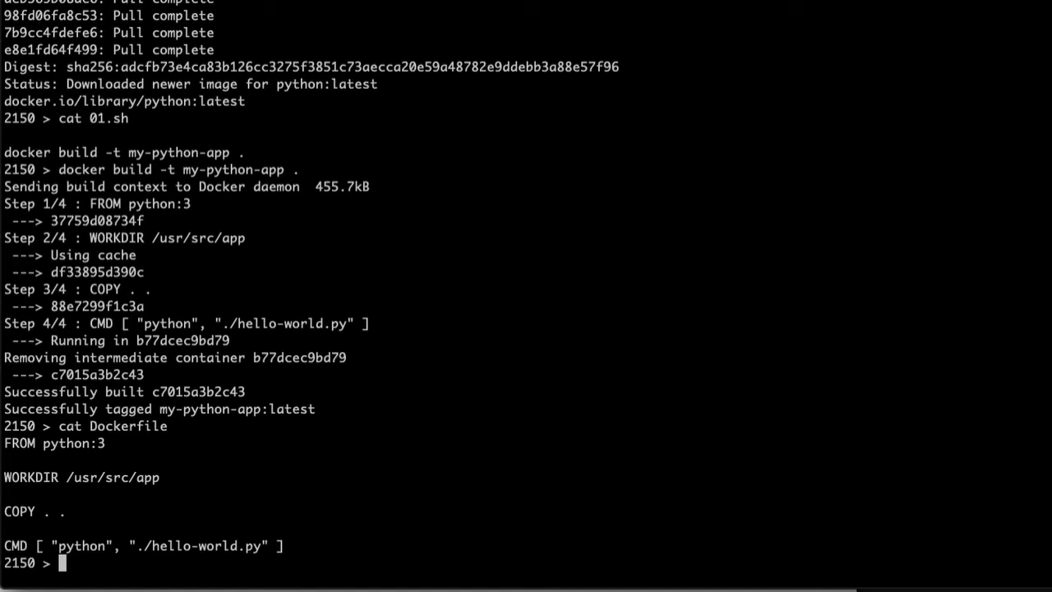
type("cat 02.sh")
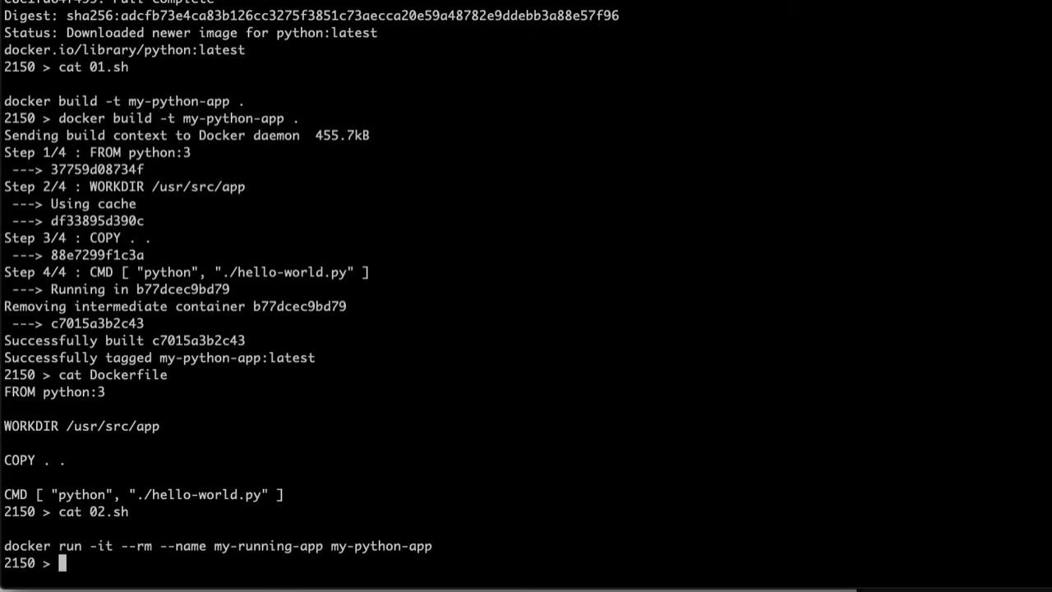
Step: Run docker run -it --rm --name my-running-app my-python-app to print hellow world
type("docker run -t")
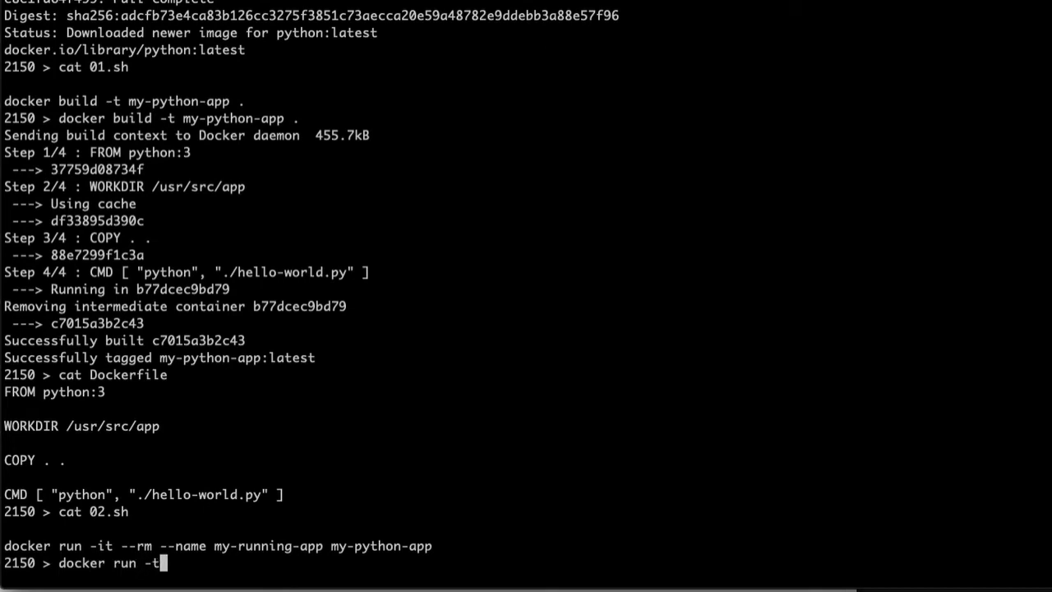
type("it")
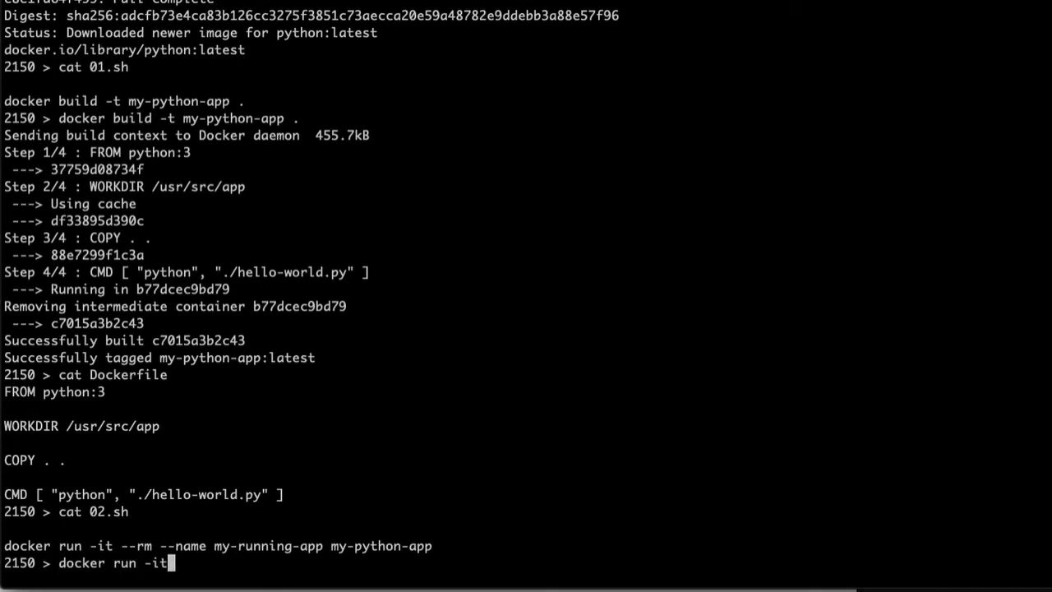
type("-rm --name my-running-")
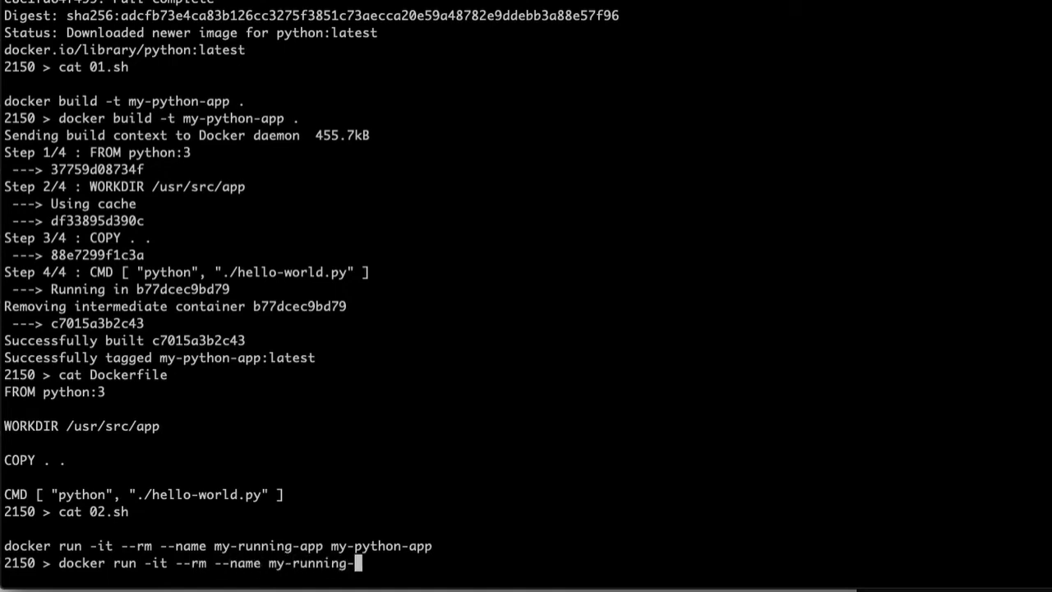
type("app my-pthon-app")
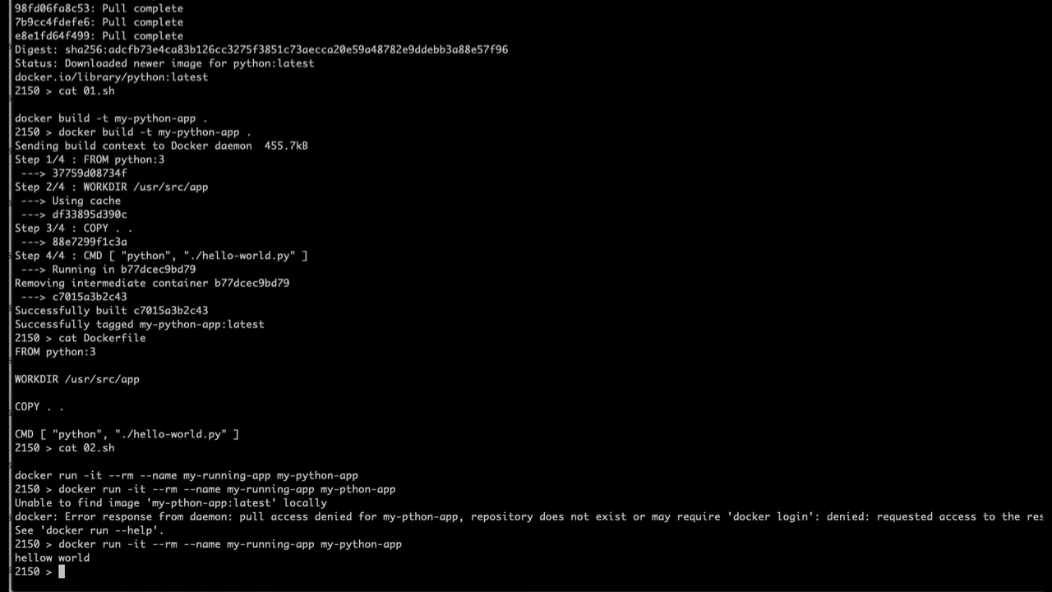
type("c")
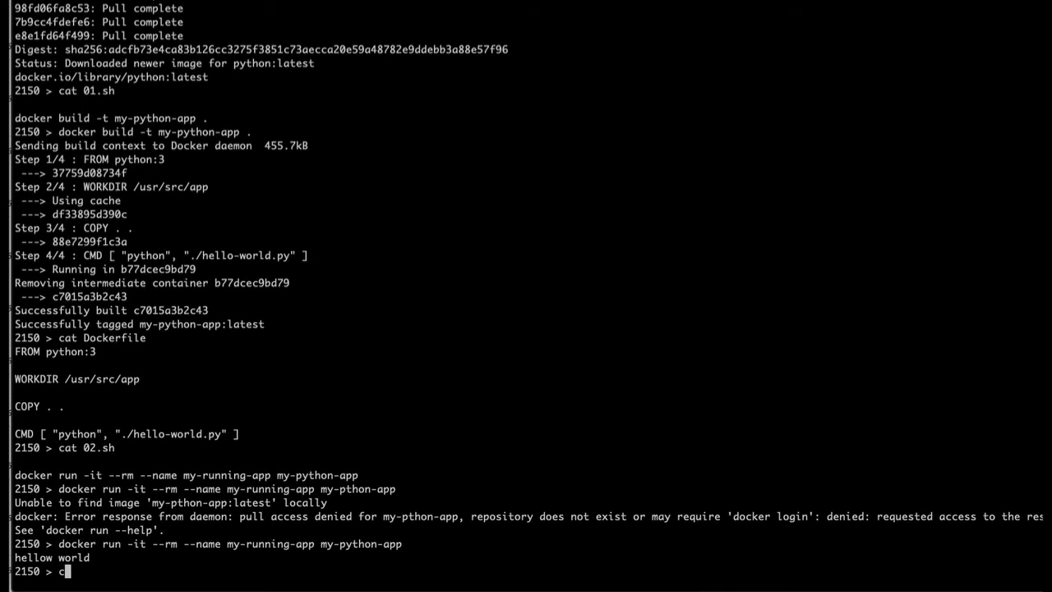